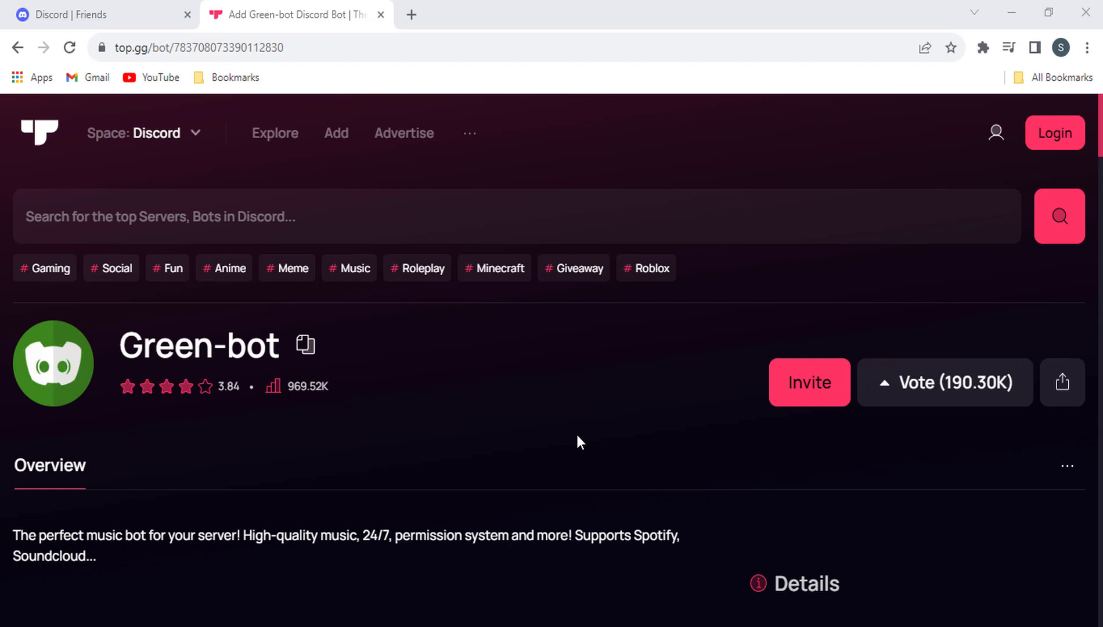
- Invite Green-bot from its top.gg page, reaching Discord's authorization server list
click(808, 382)
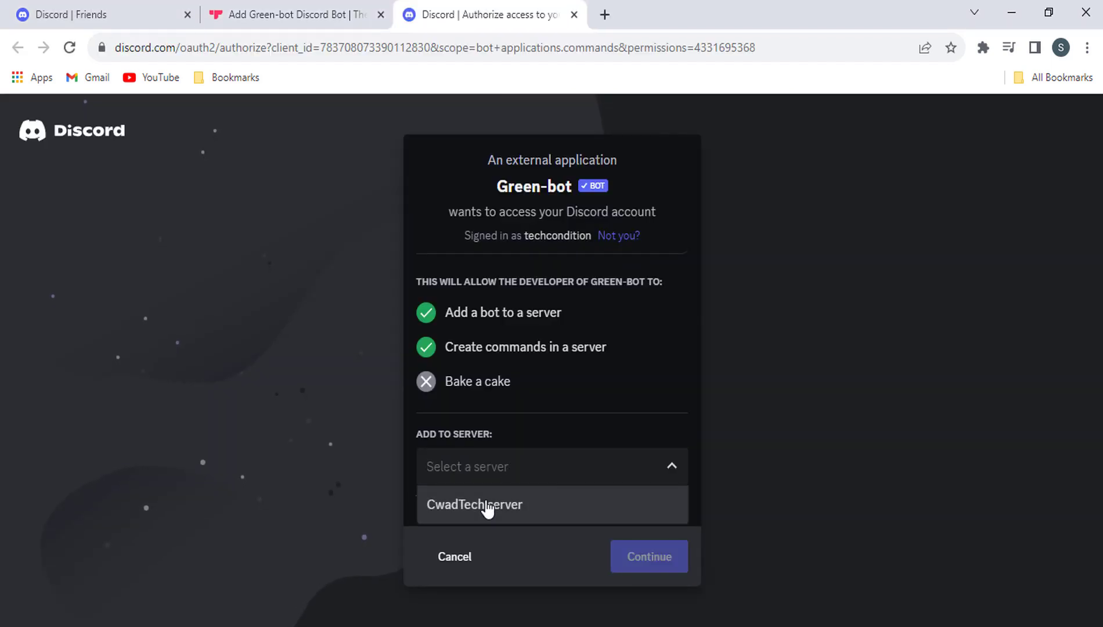
- Choose CwadTech server and authorize Green-bot with all listed permissions
click(474, 505)
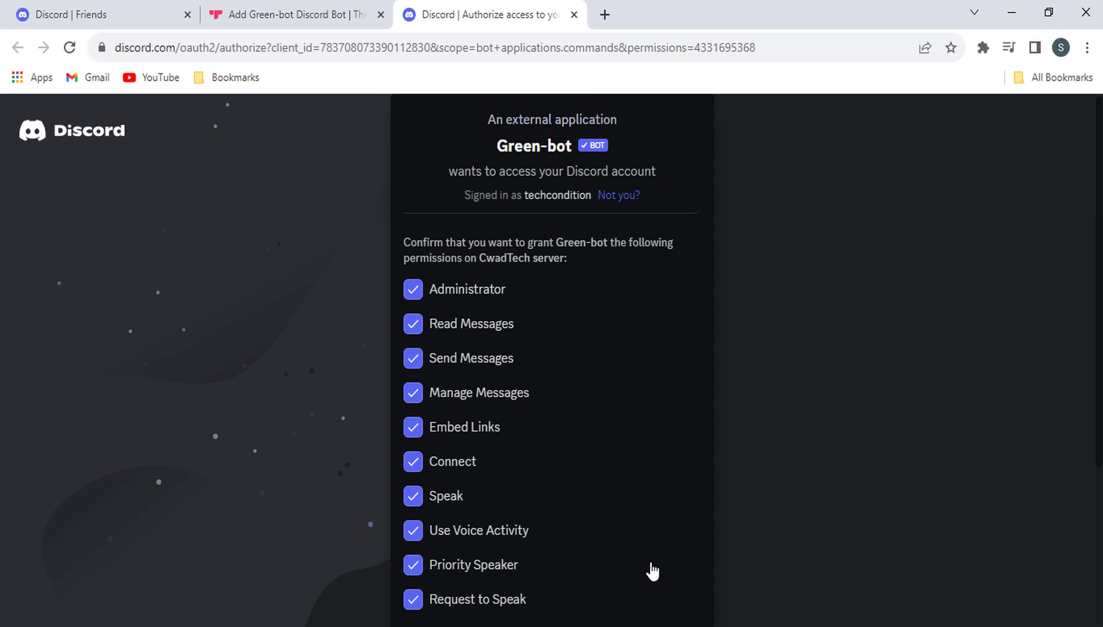
scroll(down, 3)
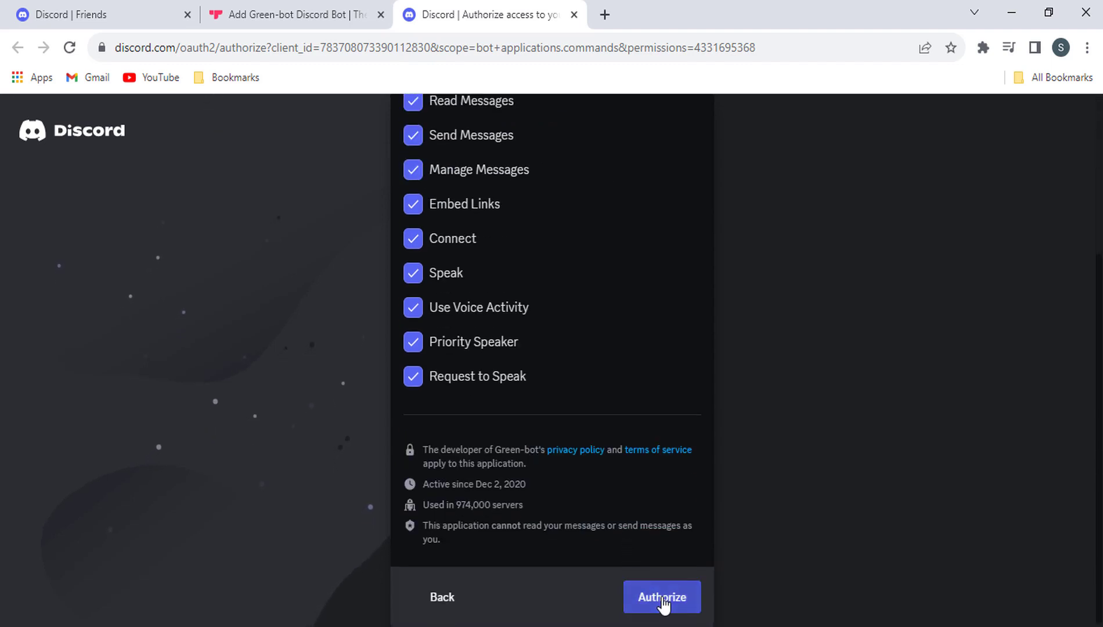
click(661, 596)
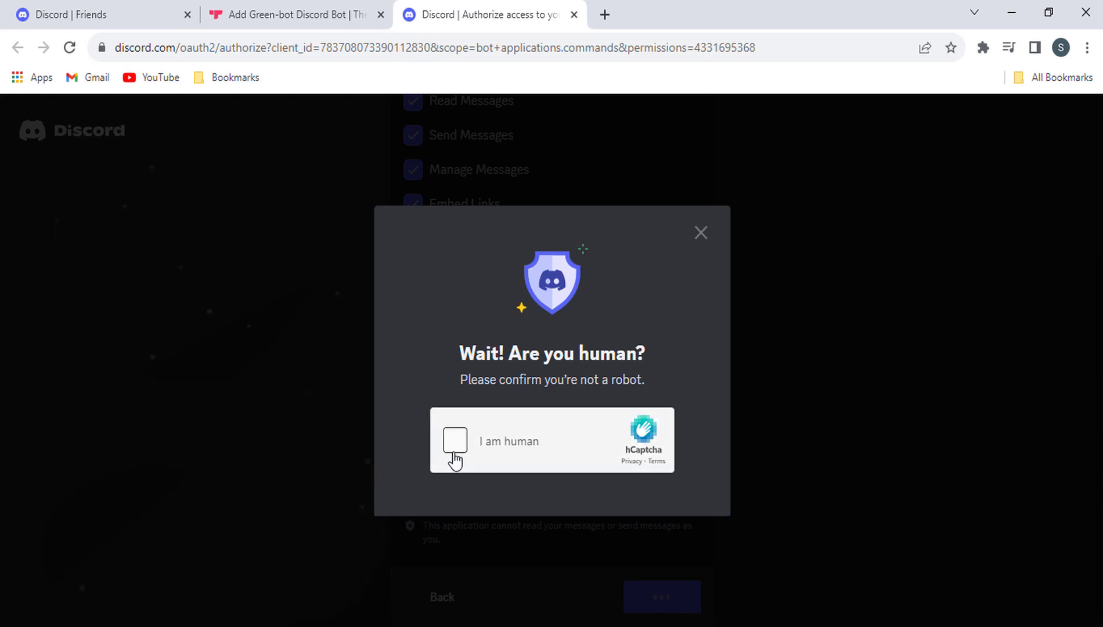
- Pass the hCaptcha 'I am human' check so Green-bot is added to CwadTech server
click(454, 441)
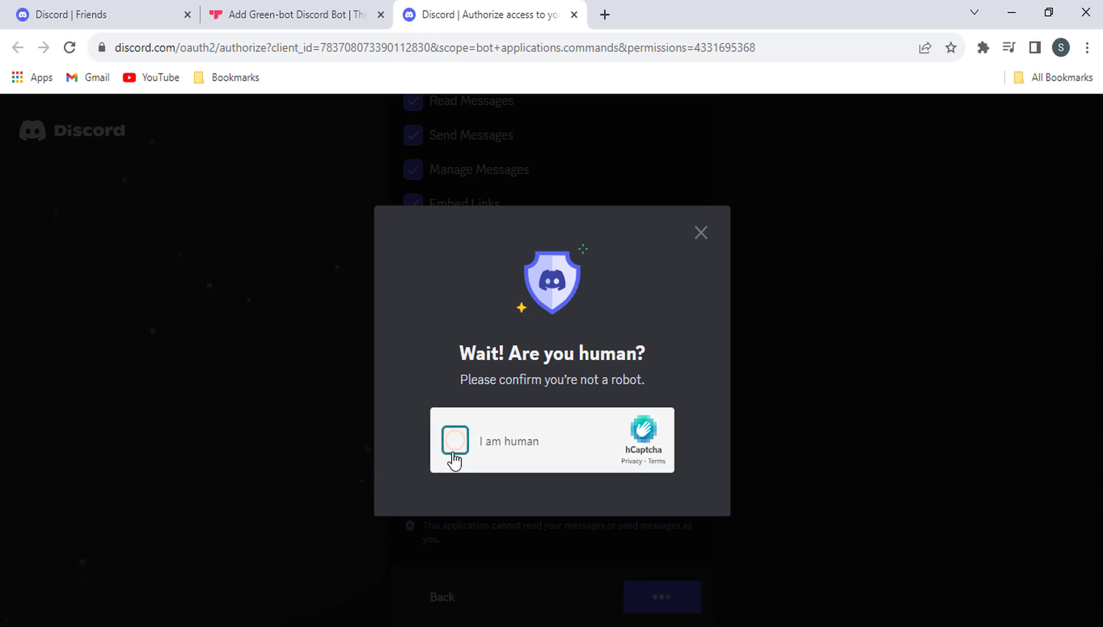
click(454, 441)
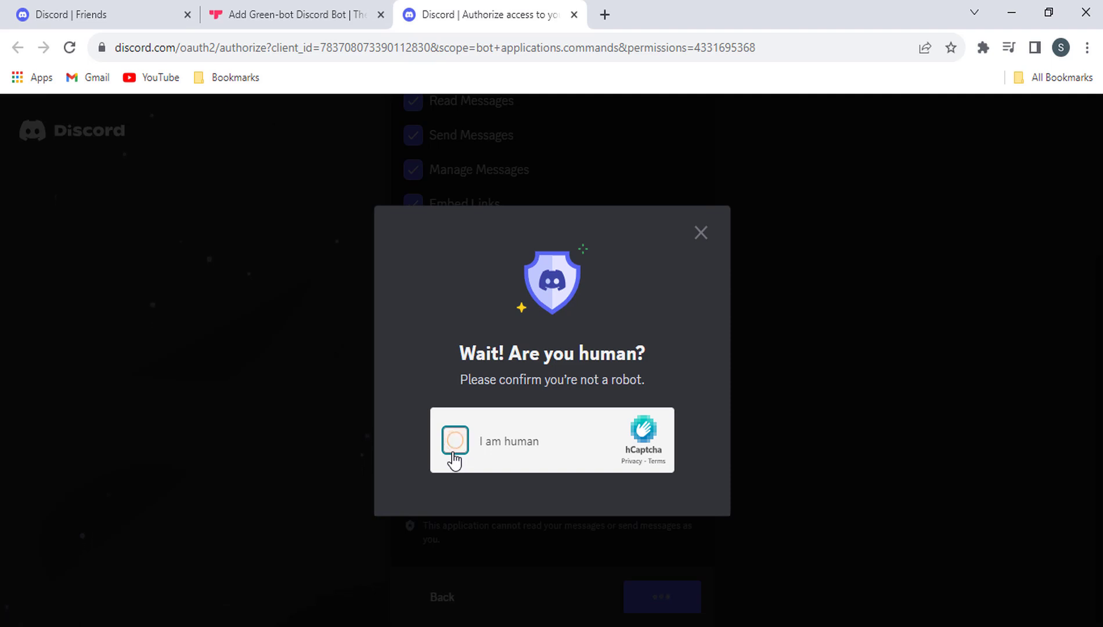
click(454, 441)
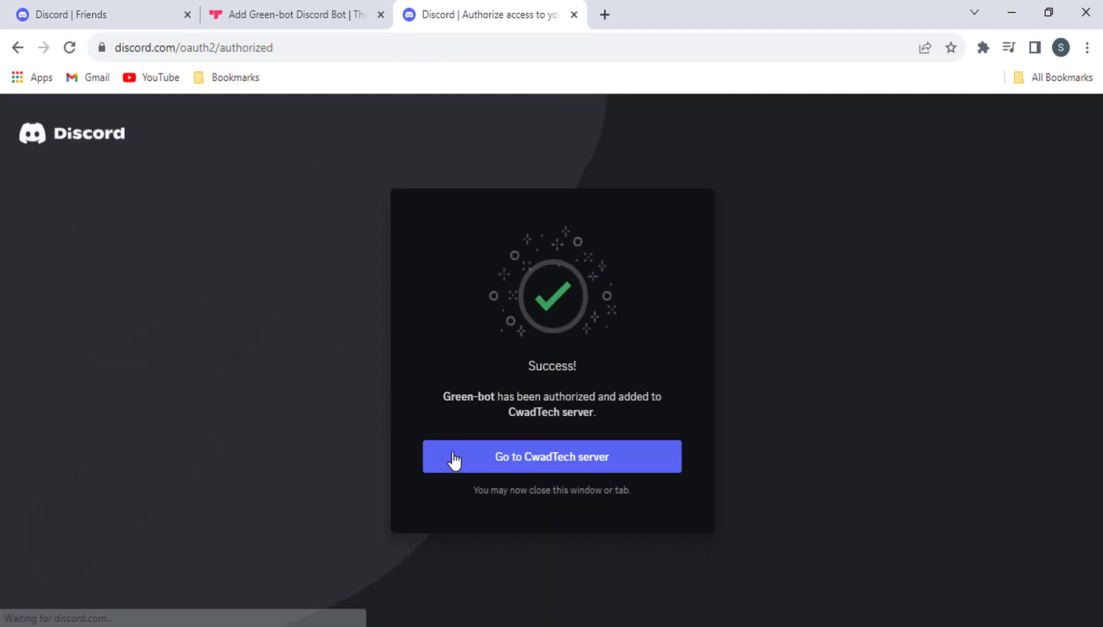
- Go to the CwadTech server from the Success page
click(551, 456)
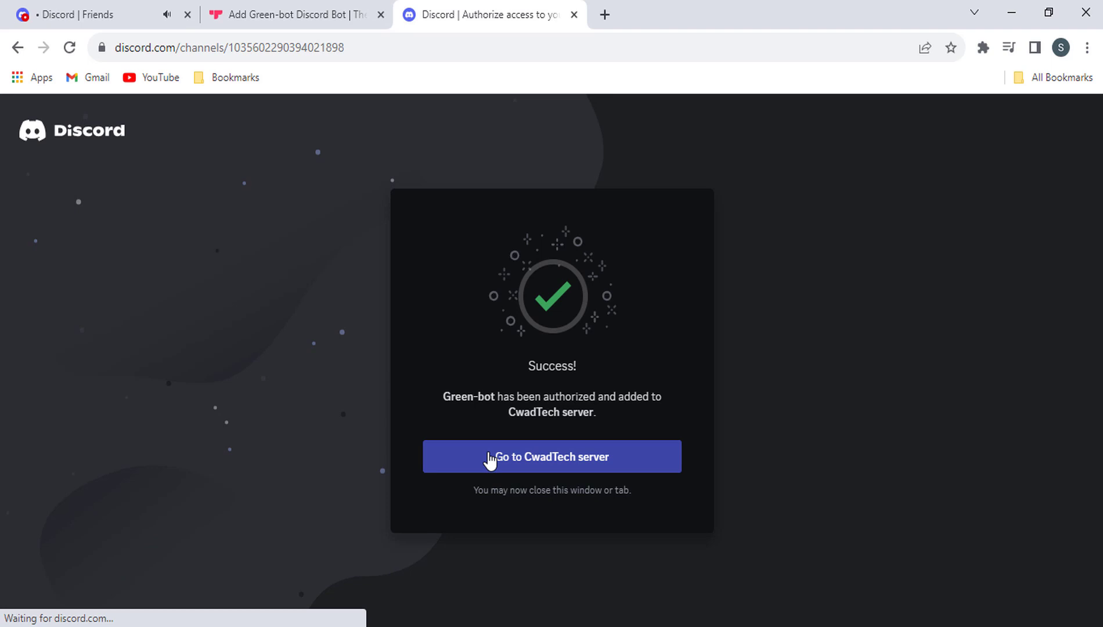
click(551, 456)
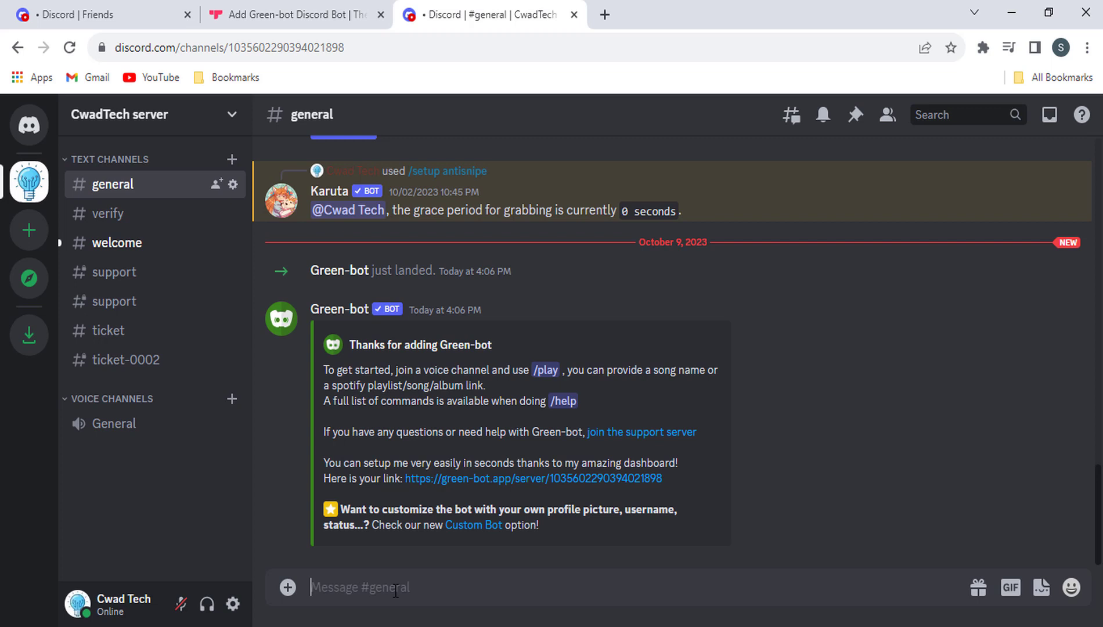
- Send Green-bot's /help command in #general to get its command menu
text(/)
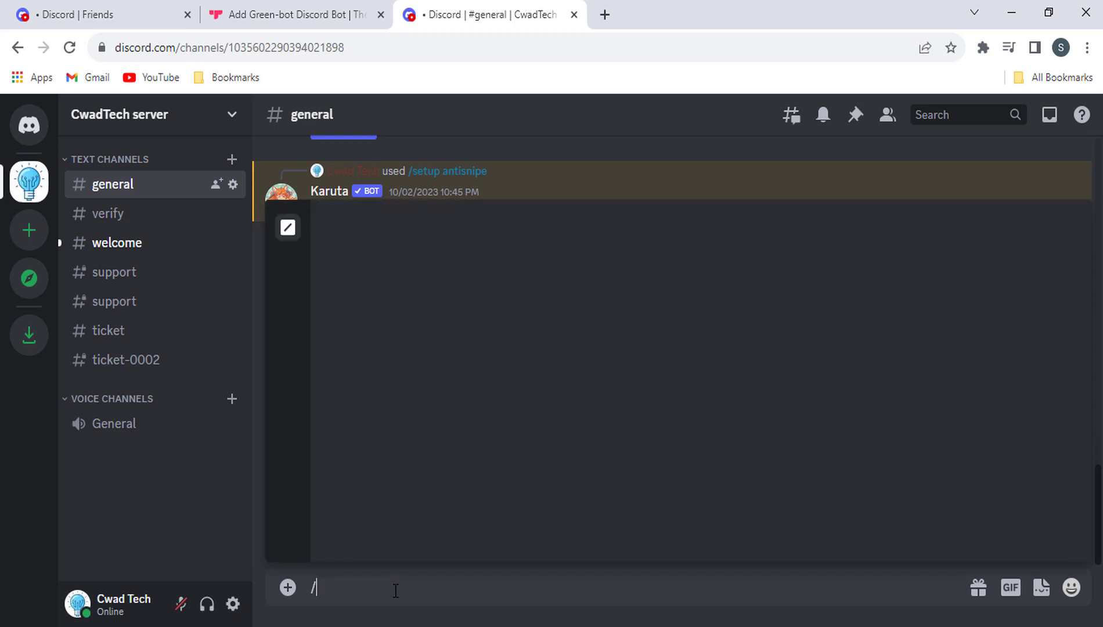
text(he)
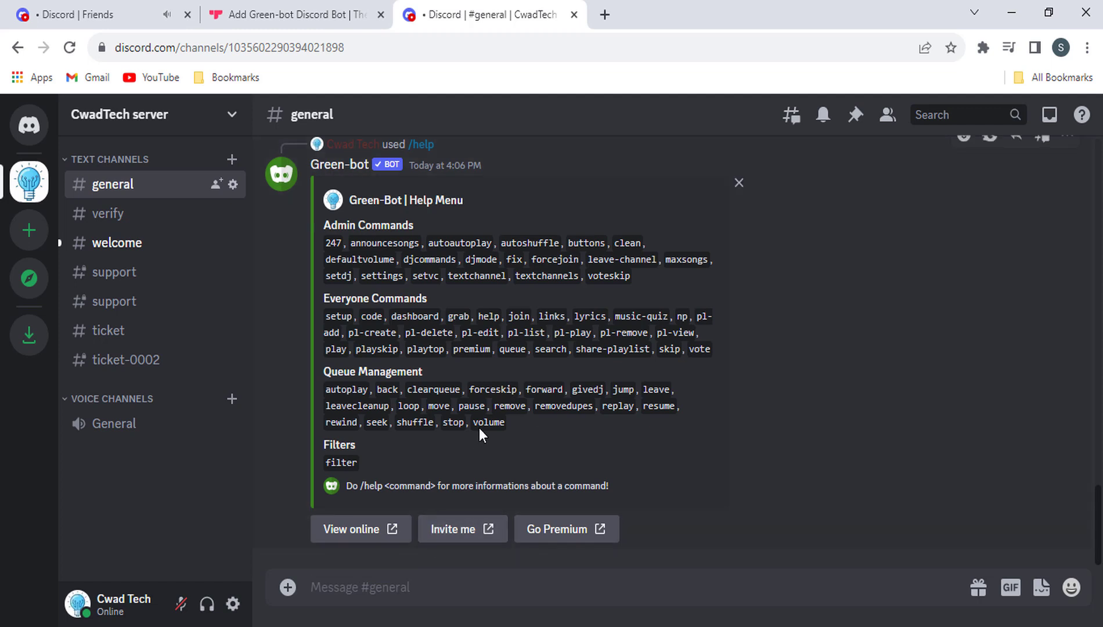
mouse_move(199, 423)
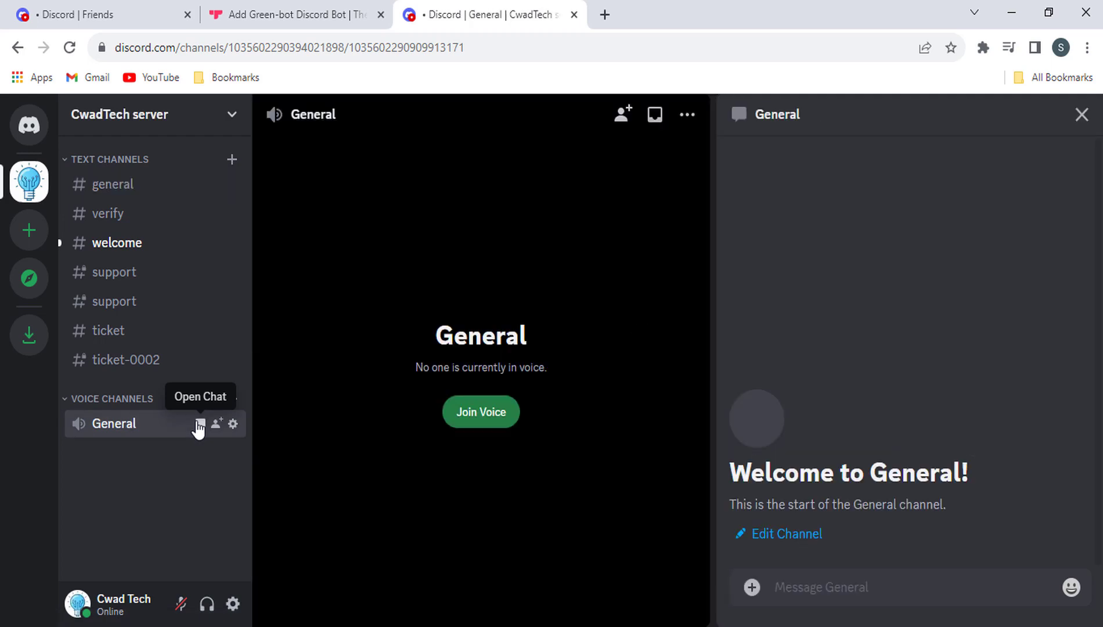
- Join General voice and request 'Enrique Iglesias - SUBEME LA RADIO' via Green-bot's /play
click(480, 412)
text(/)
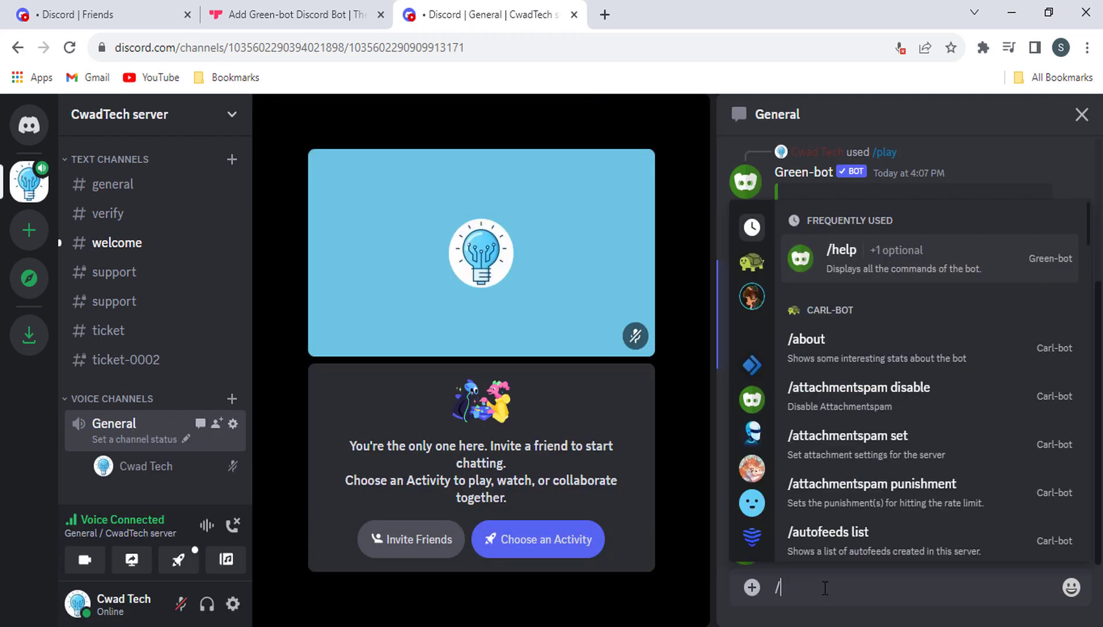
text(pla)
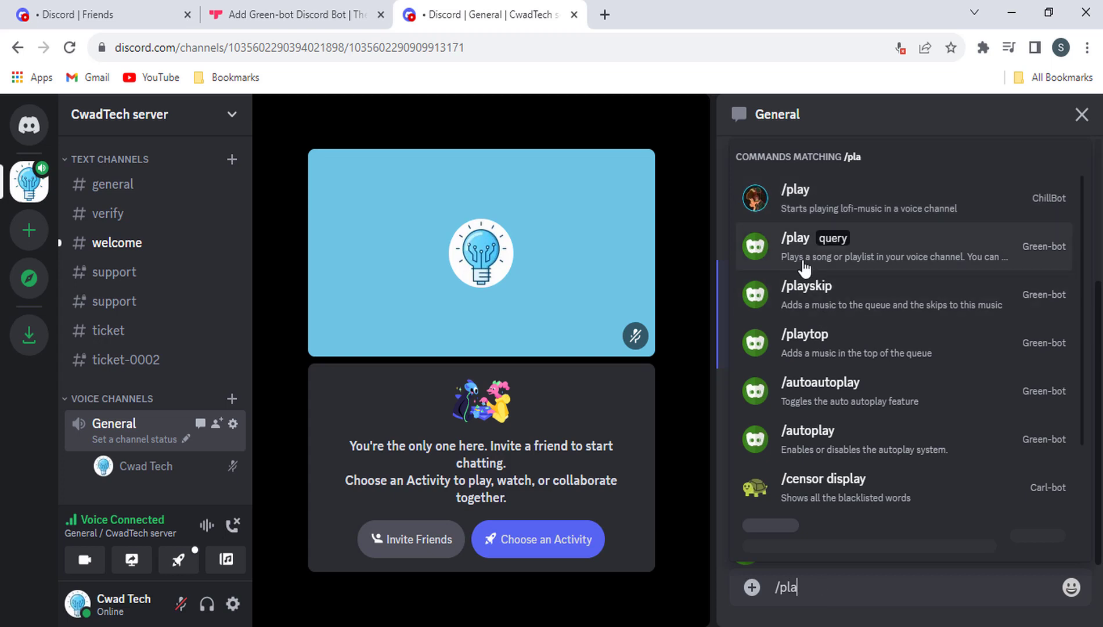
text(Enrique Iglesias - SUBEME LA RADIO)
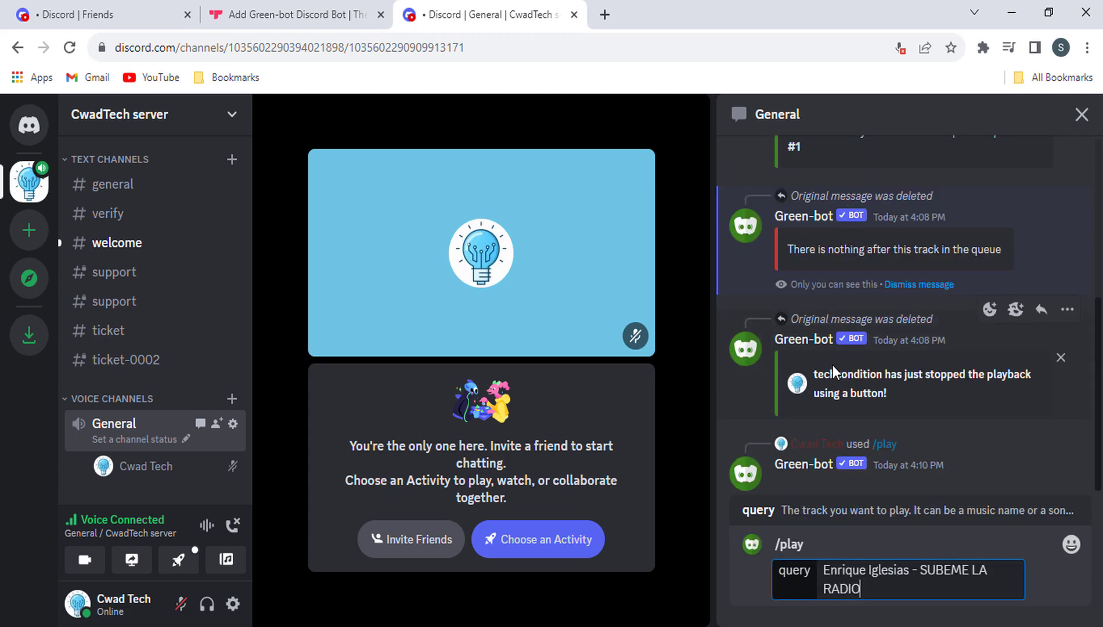
key(Enter)
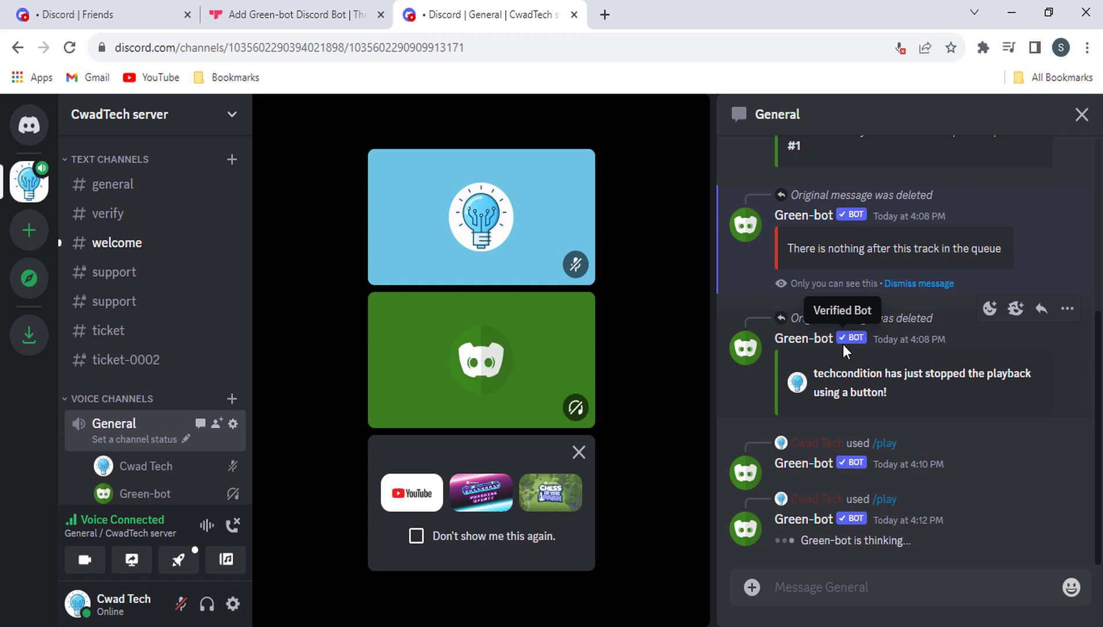